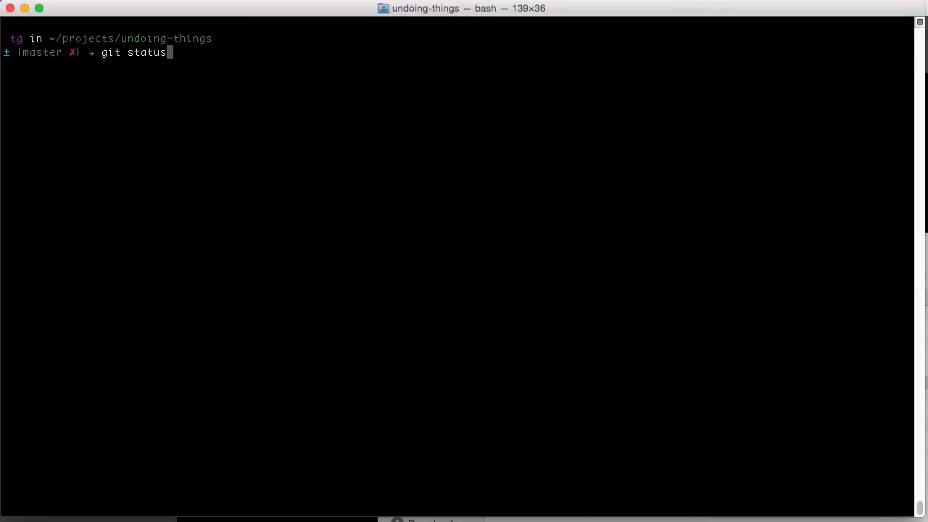
Step: Stage file-A and file-B, commit them as "Wrong commit message", and check the log
text(git add file-A file-B)
text(git comm)
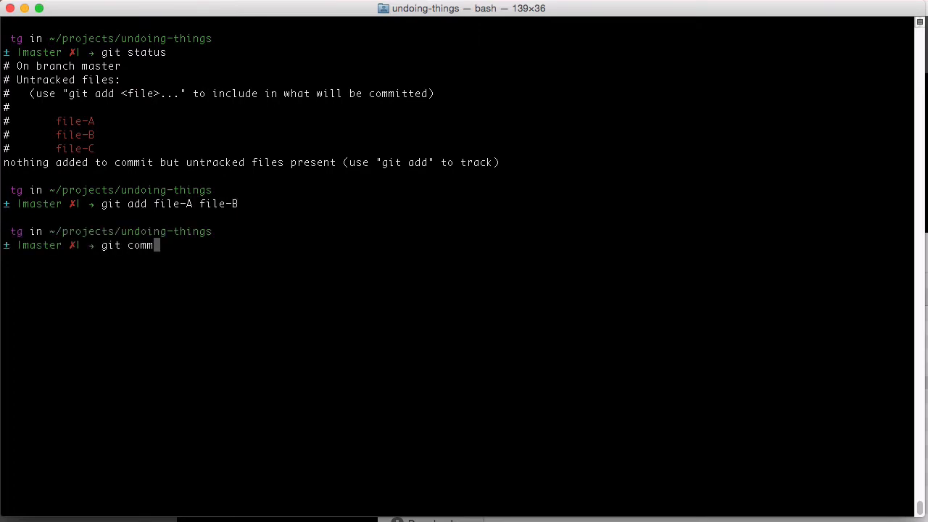
text(it -m "Wrong commit)
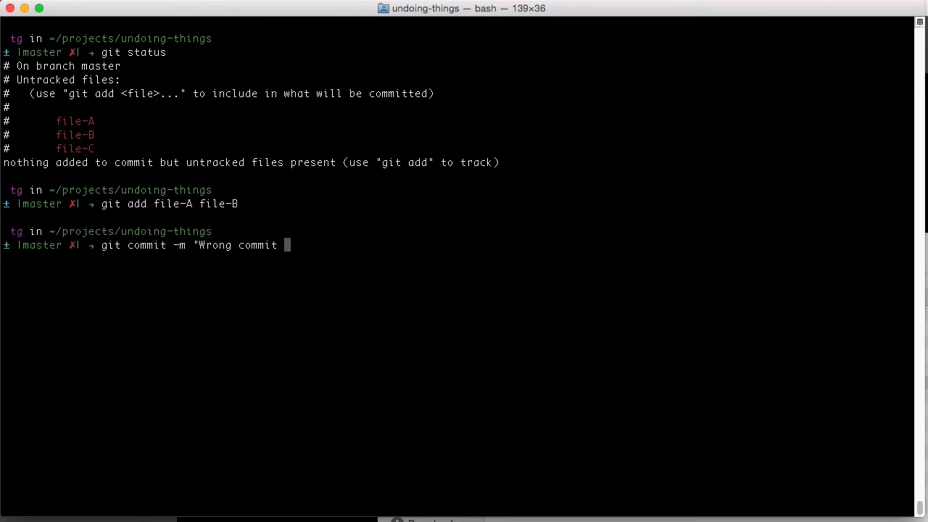
text(git log)
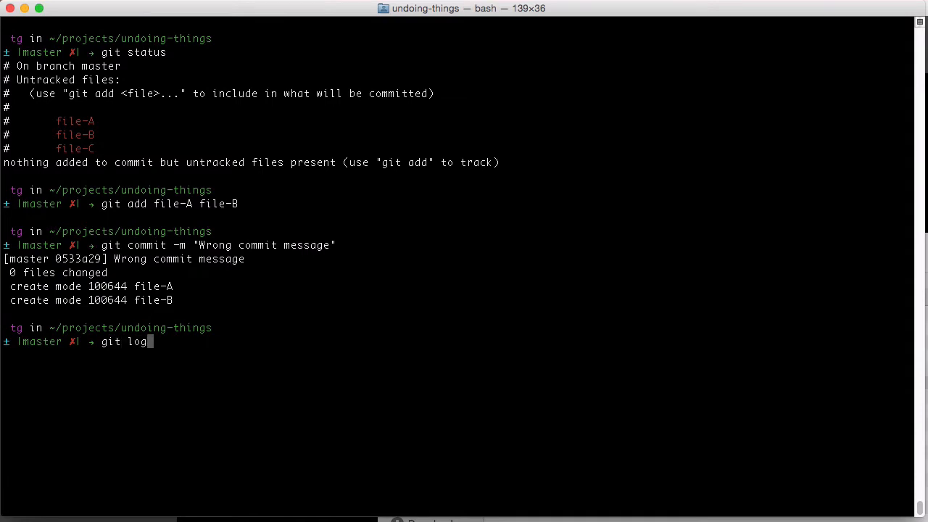
key(Return)
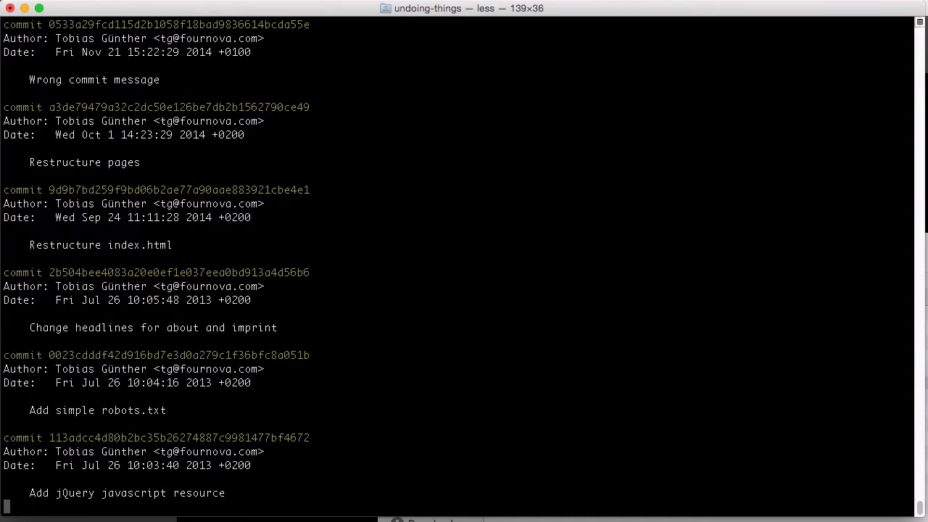
mouse_move(464, 261)
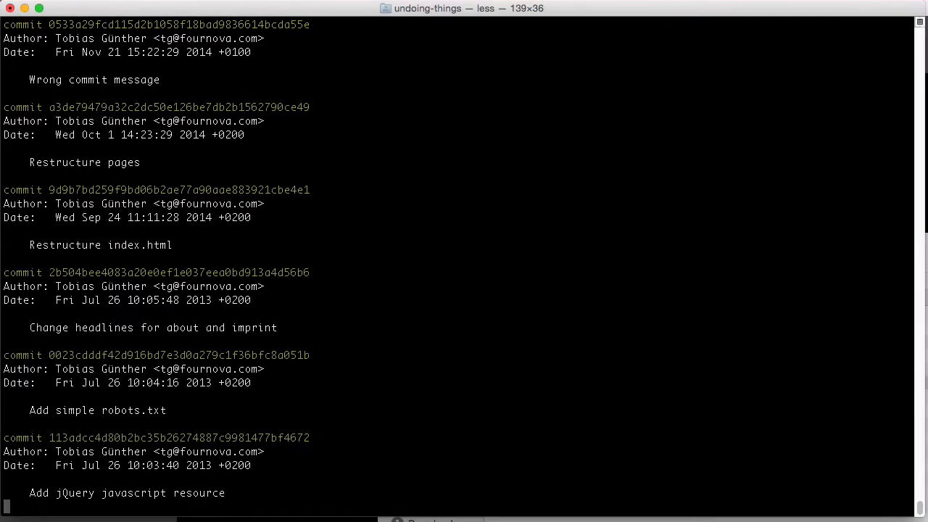
key(q)
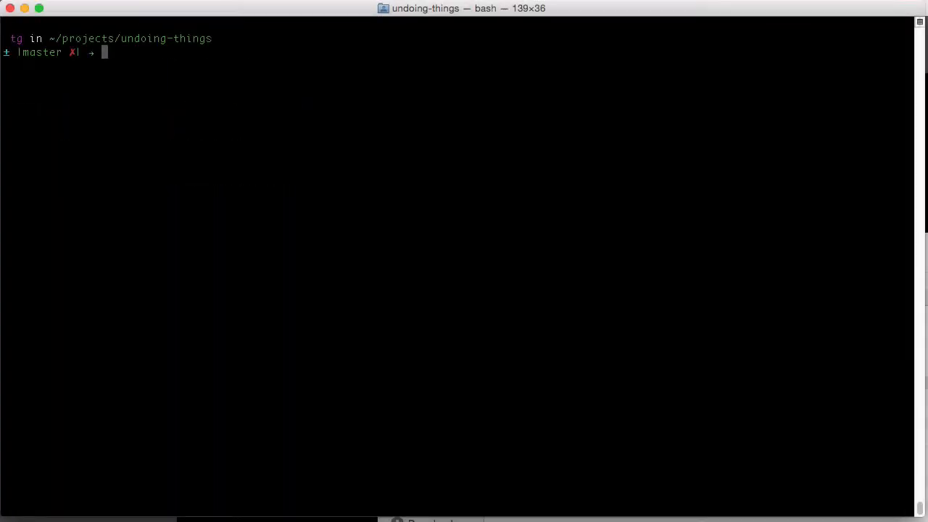
Step: Amend the latest commit's message to "This is the correct message" and verify it in the log
text(git commit --amend)
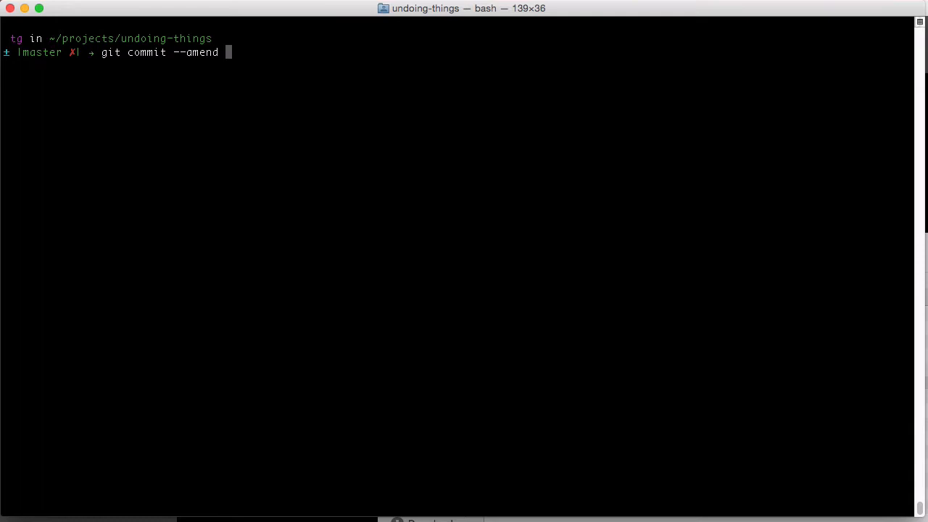
text(-m "This is the correct message)
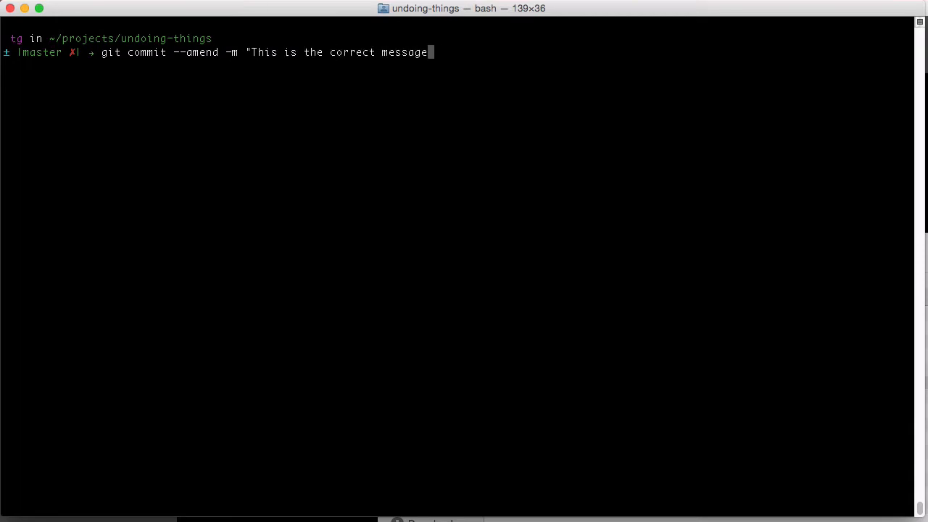
key(Return)
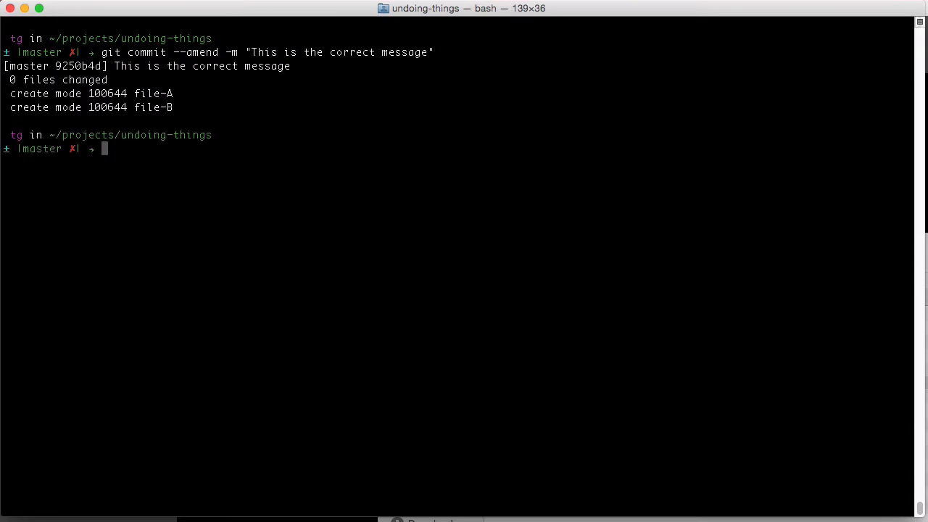
text(git log)
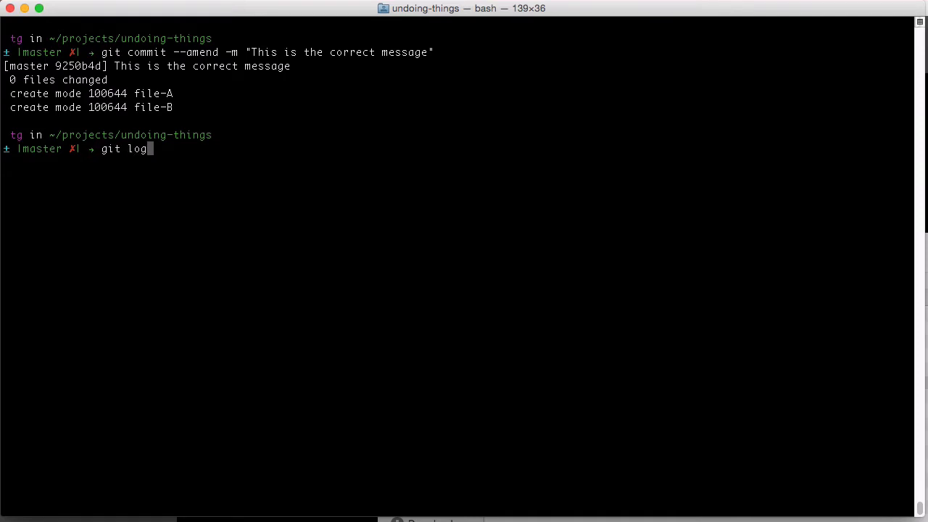
key(Return)
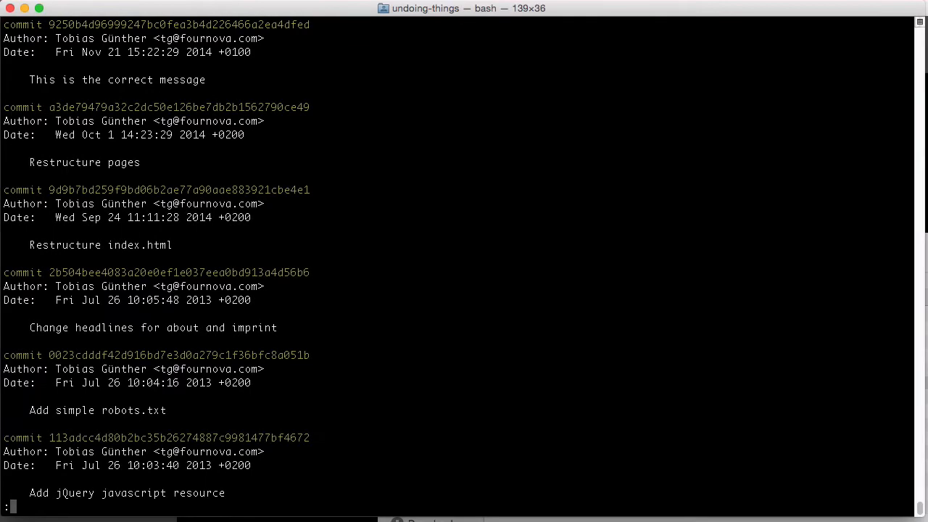
key(q)
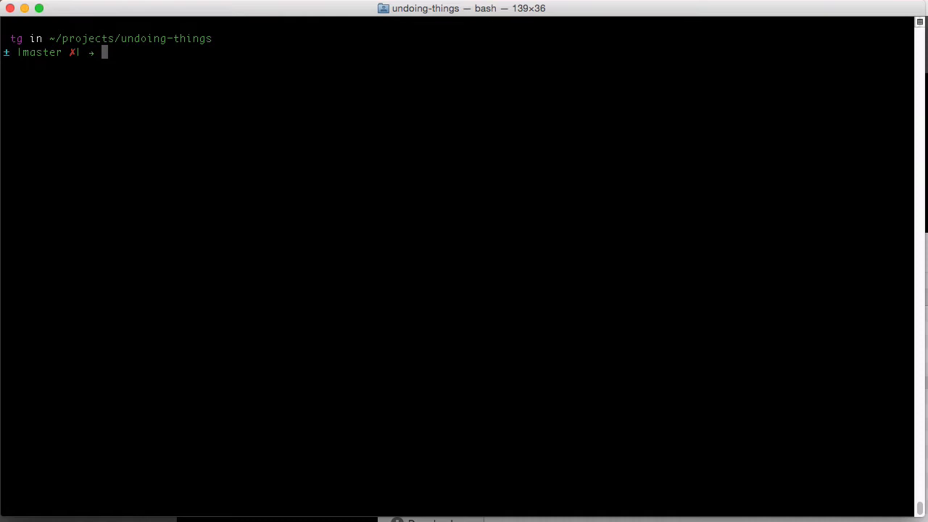
Step: Stage file-C and amend it into the last commit as "Complete commit", then view the log
text(git add file-C)
text(git co)
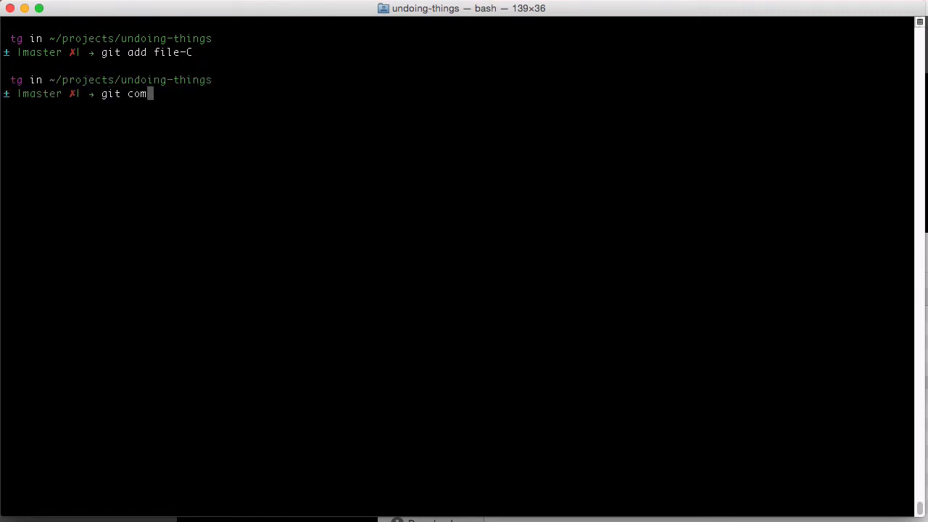
text(mit --amend -m "Co)
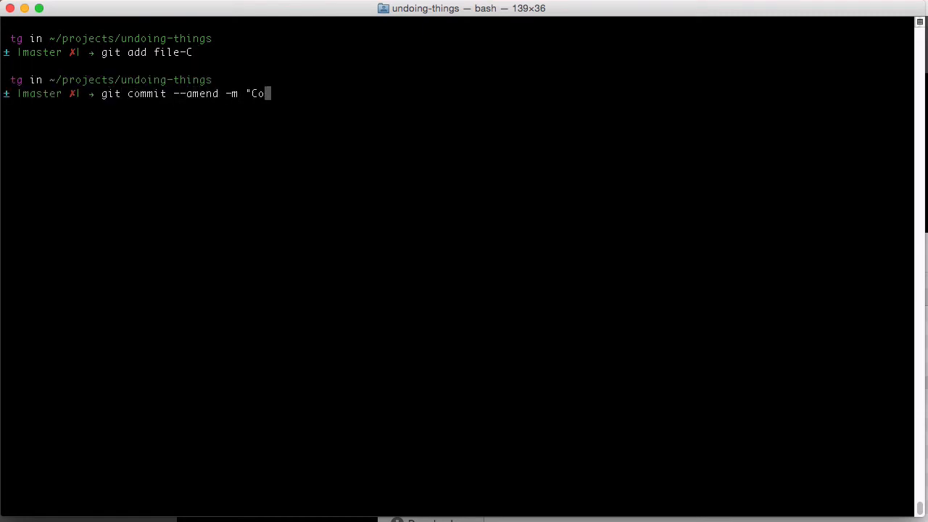
key(Return)
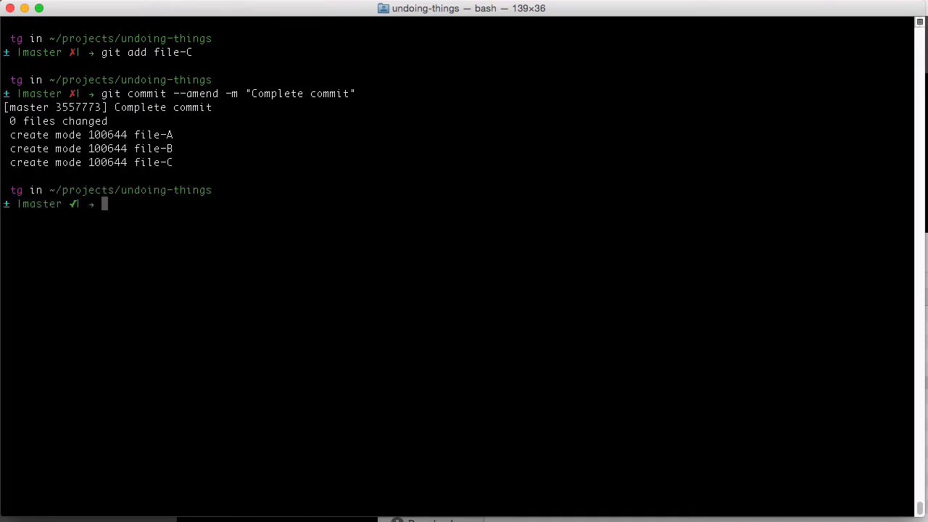
text(git log)
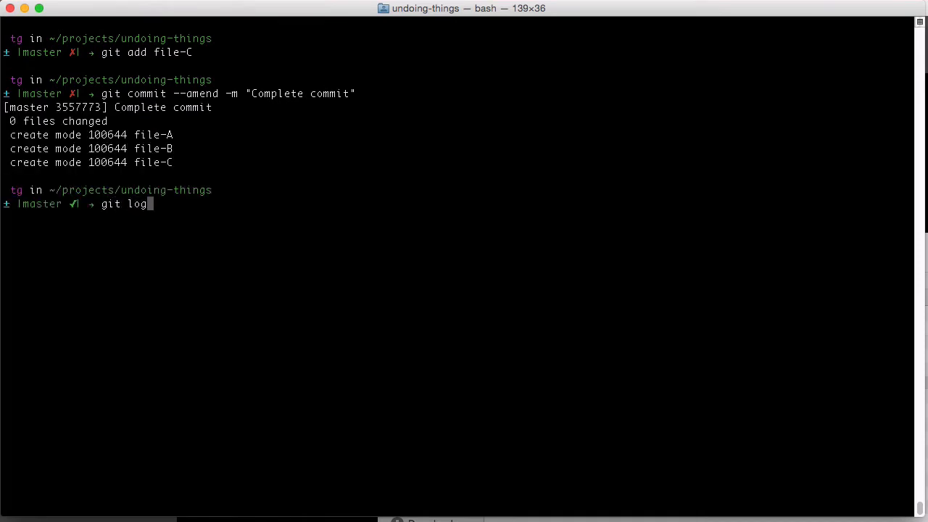
key(Return)
text(git stat)
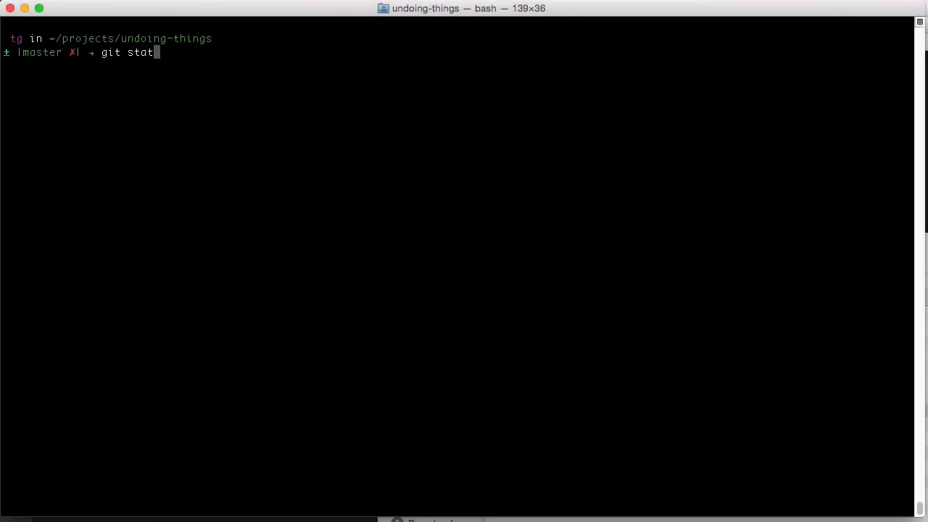
Step: Check git status, then restore index.html from HEAD with git checkout
key(Return)
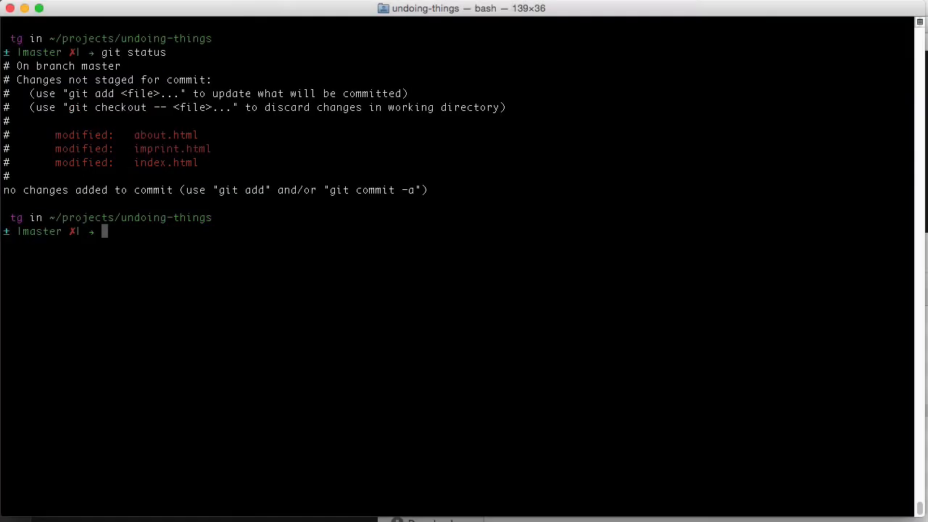
text(git checkout)
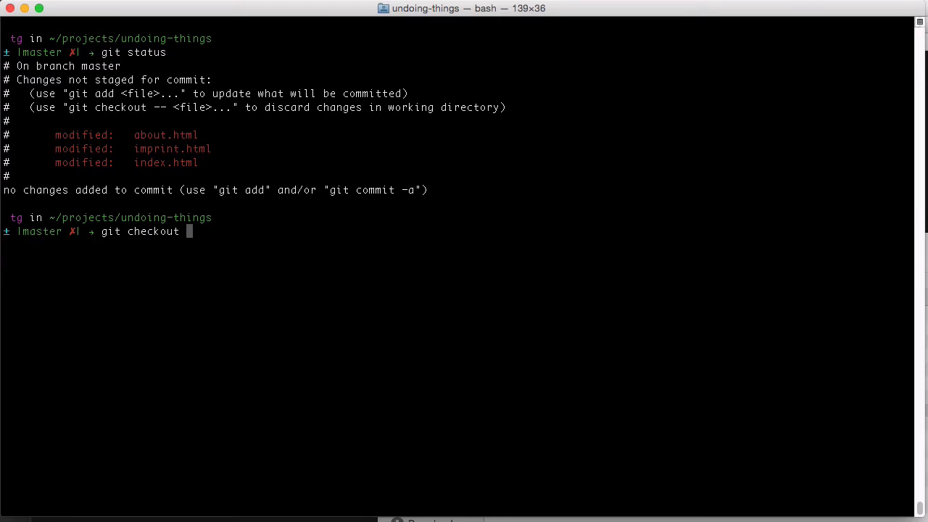
text(HEAD)
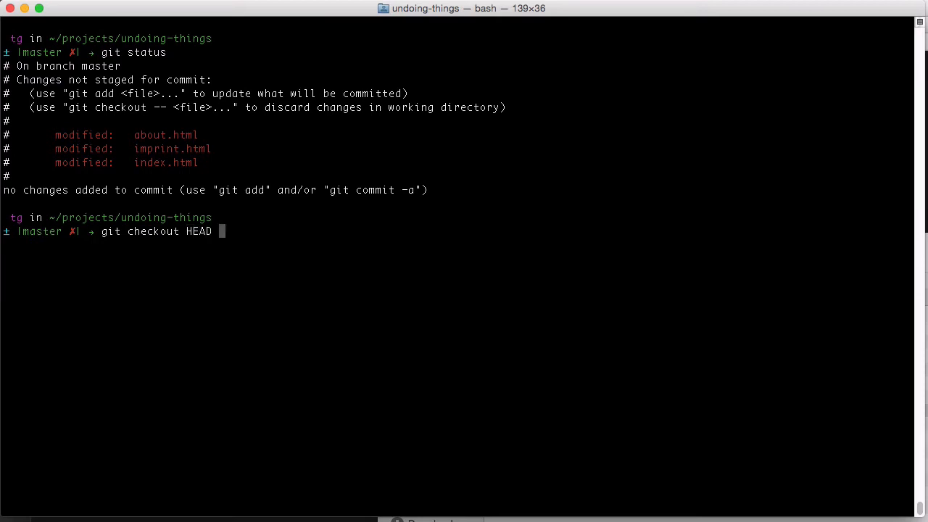
text(index)
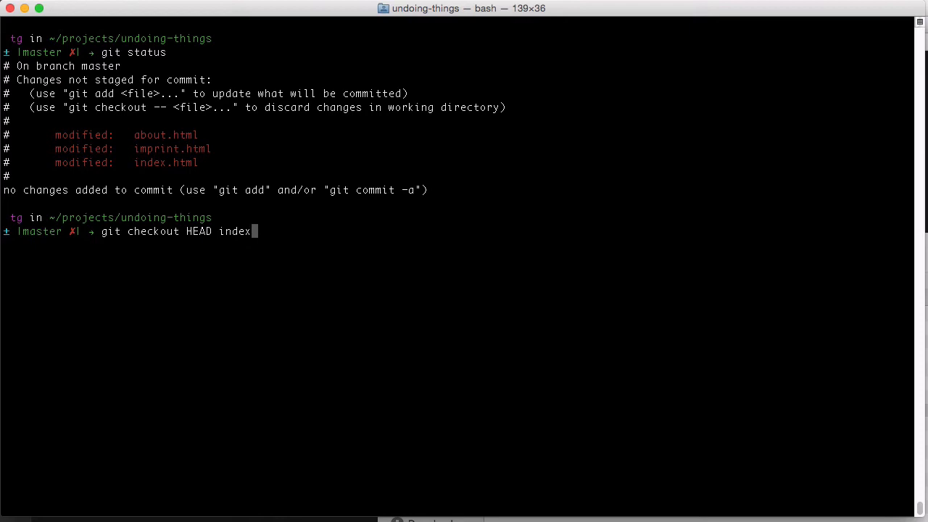
text(.html)
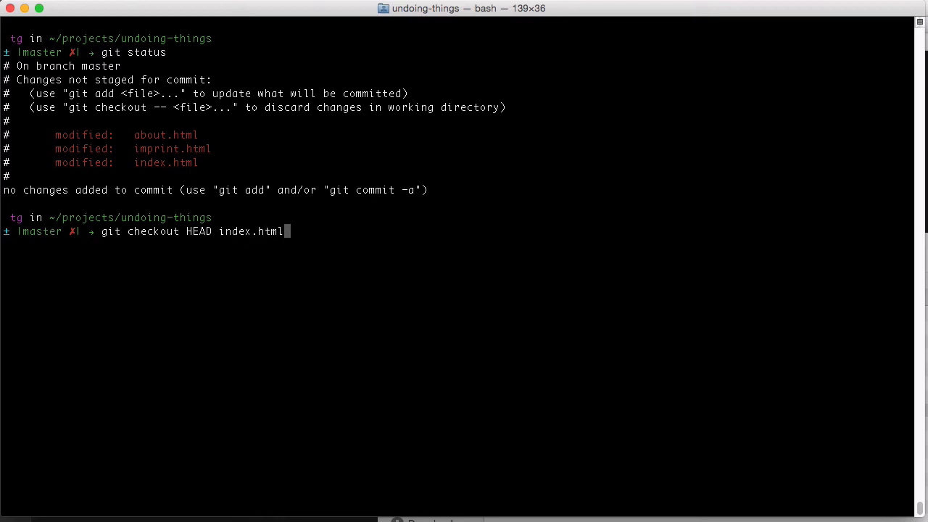
key(Return)
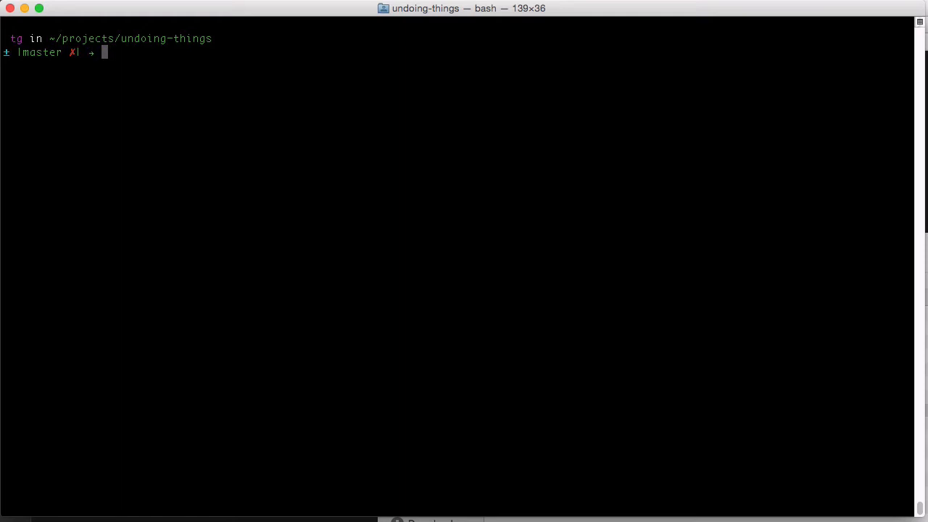
Step: Run git reset --hard HEAD to discard every uncommitted change
text(git r)
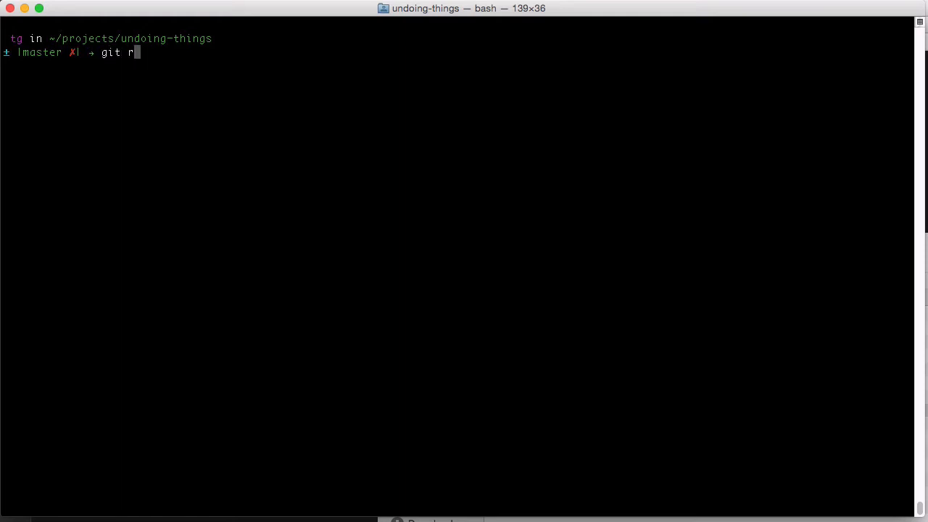
text(eset --hard HEAD)
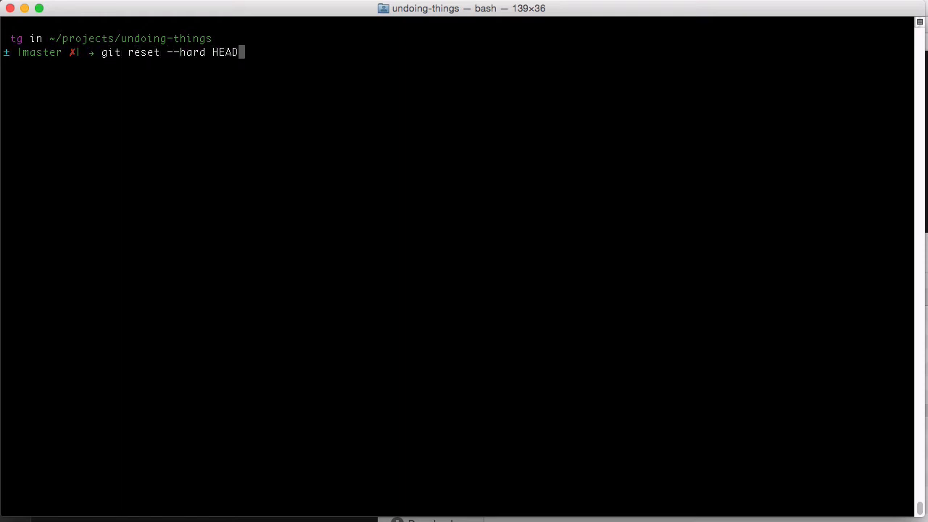
key(Return)
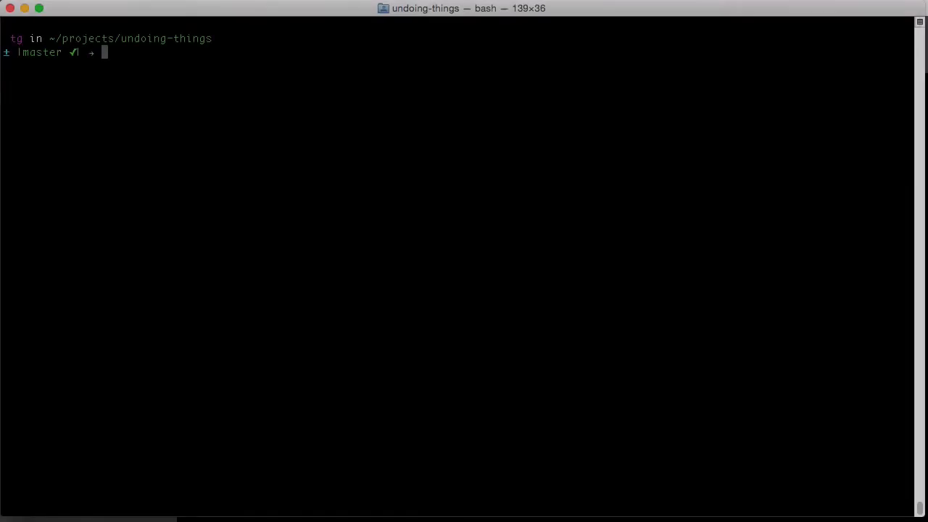
text(git log)
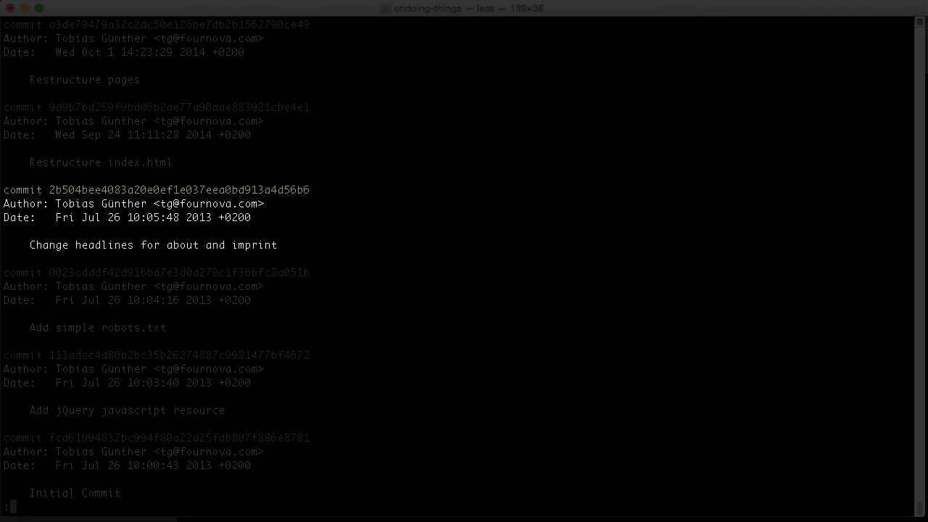
key(q)
text(git show 2b504bee)
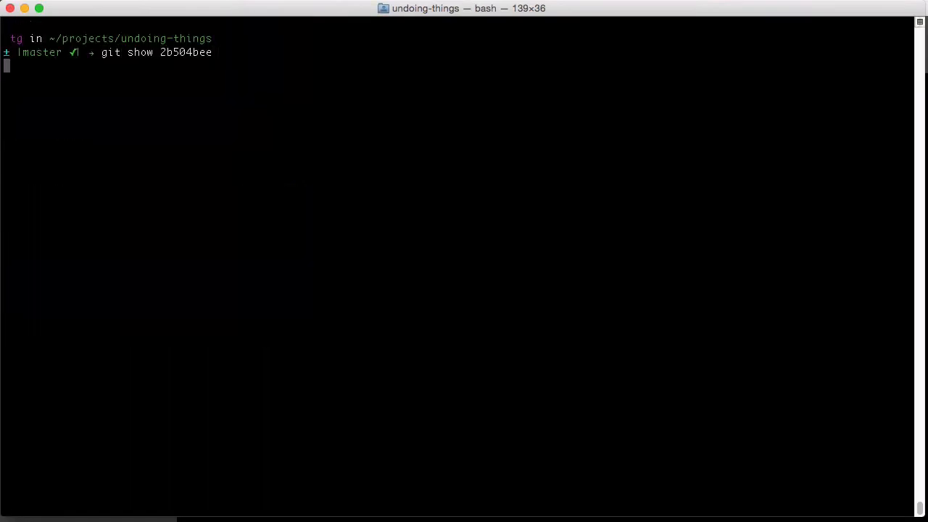
key(Return)
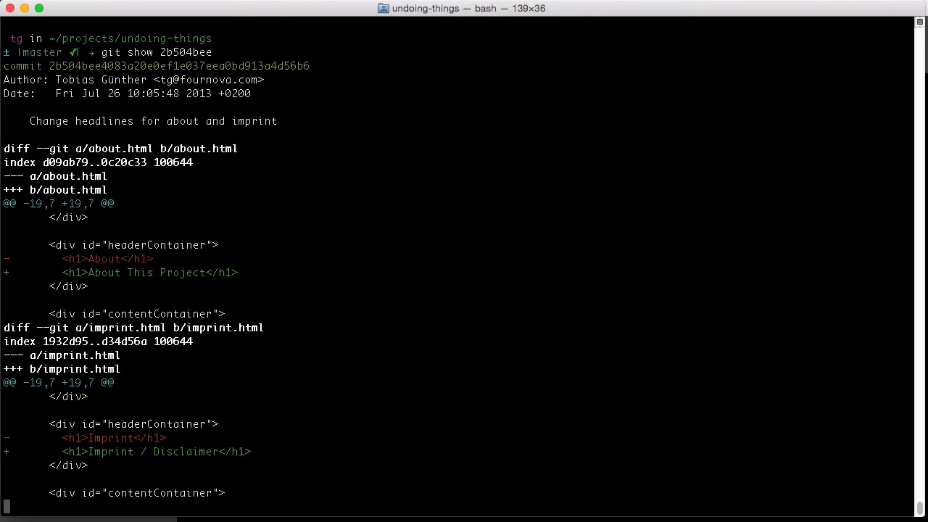
key(q)
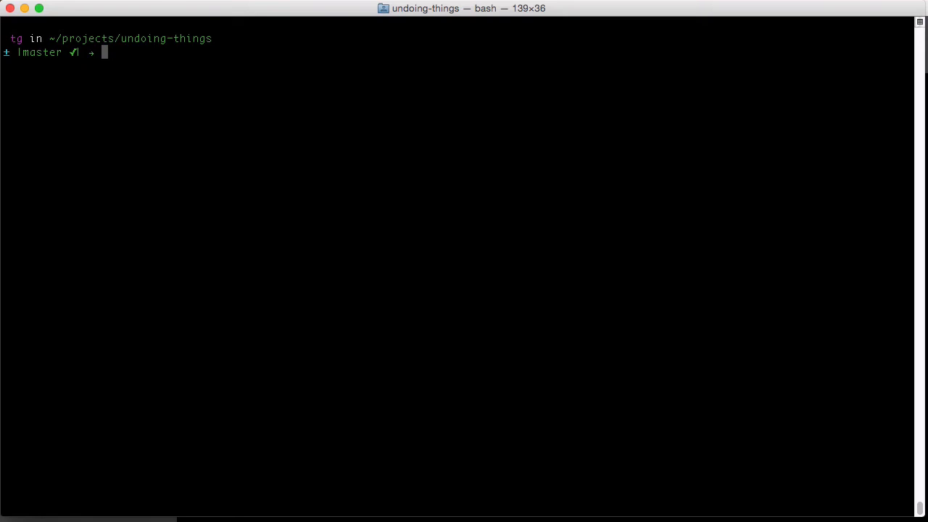
Step: Revert commit 2b504bee, then review the history with git log and git log -p
text(git revert 2b504bee)
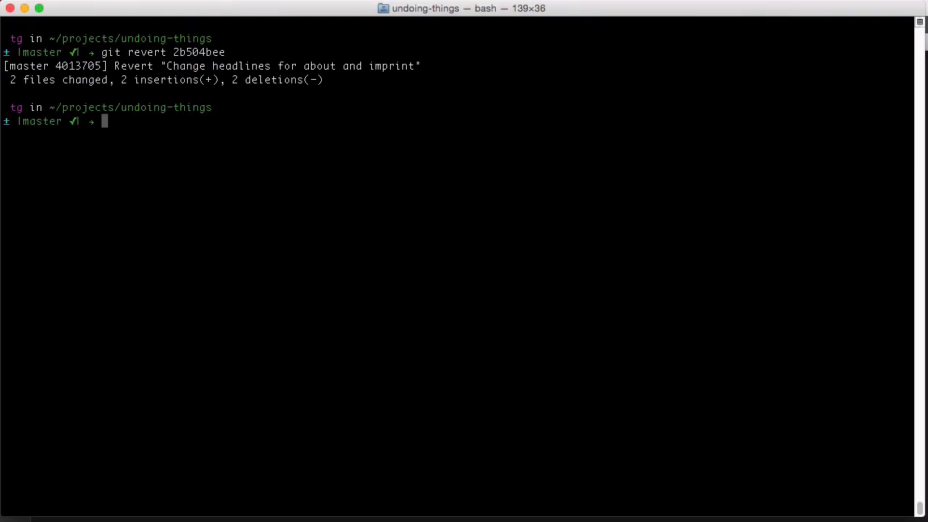
text(git log)
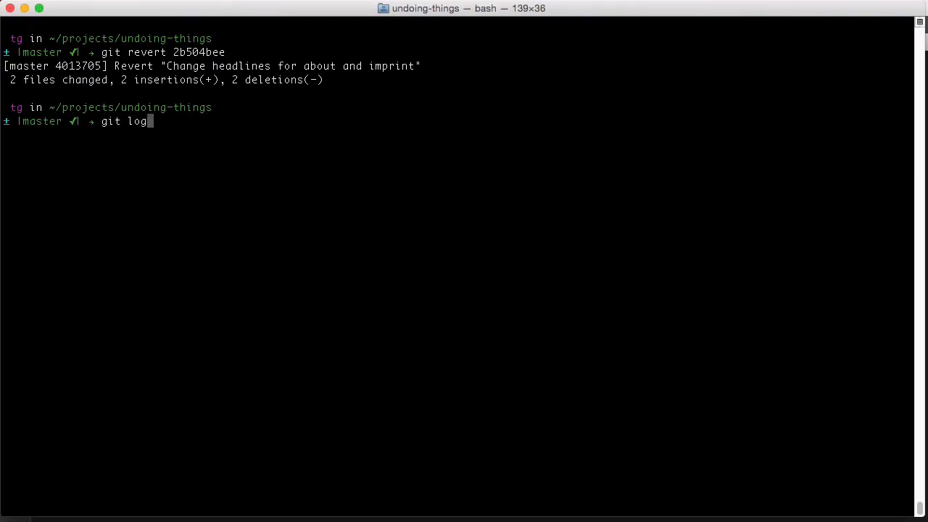
key(Return)
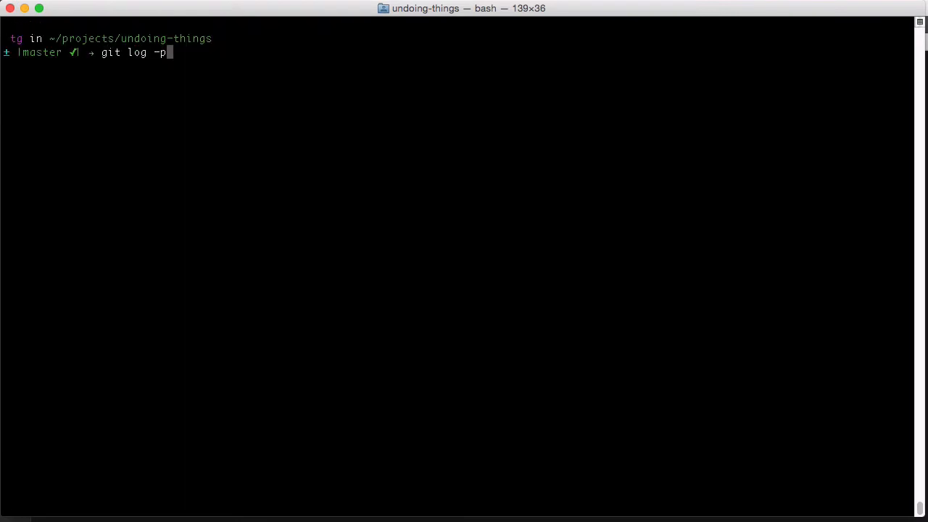
key(Return)
text(git reset)
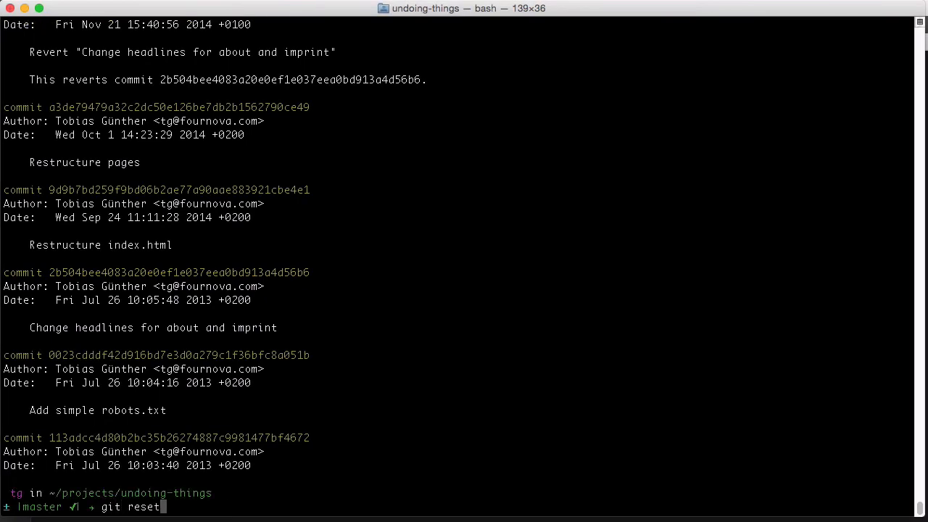
Step: Run git reset --hard 2b504bee and confirm the log now ends at that commit
text(--hard 2b504bee)
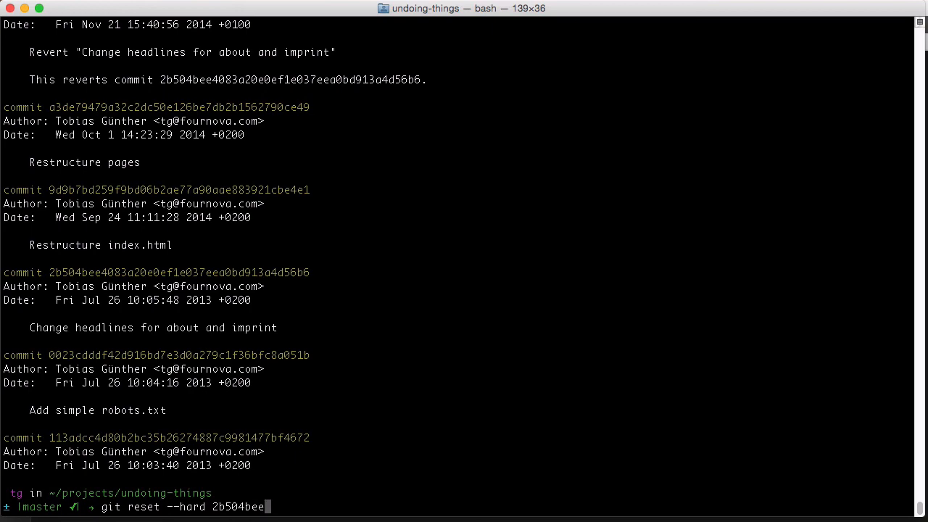
key(Return)
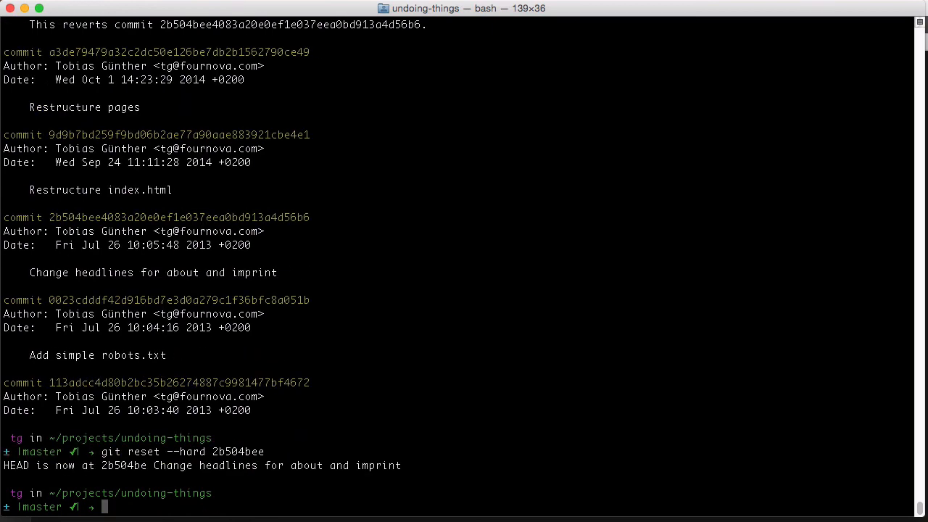
text(git log)
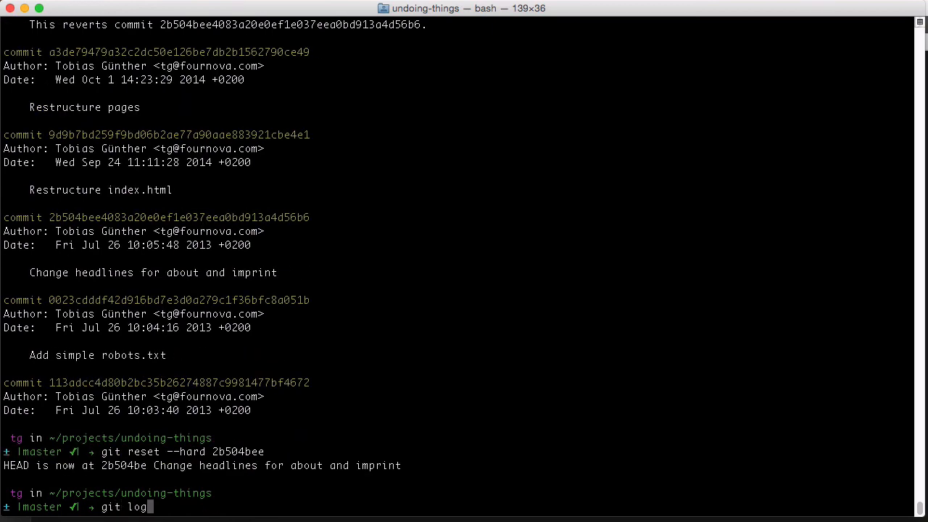
key(Return)
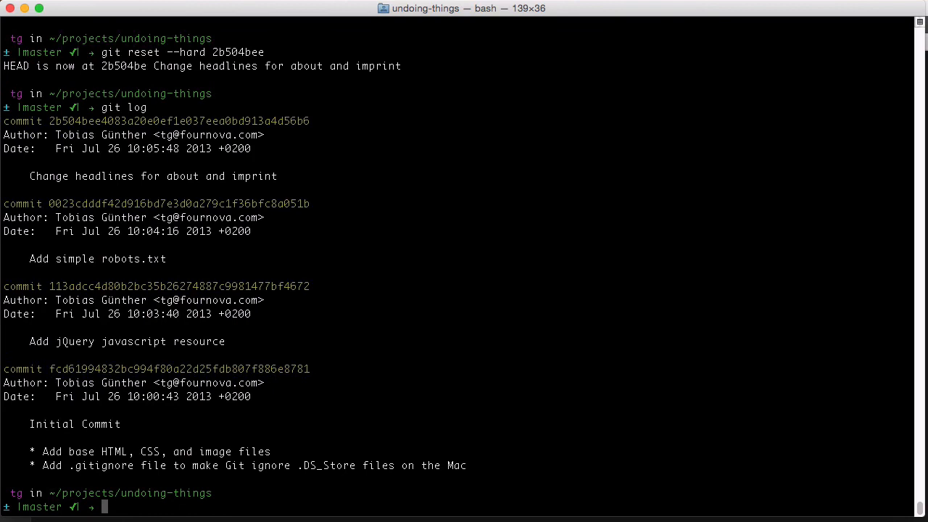